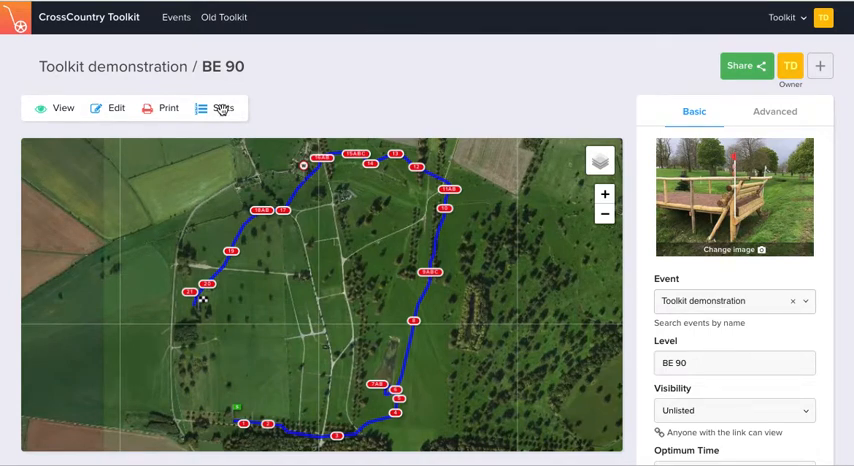
Show the BE 90 course statistics and export only its fence efforts as CSV.
click(223, 108)
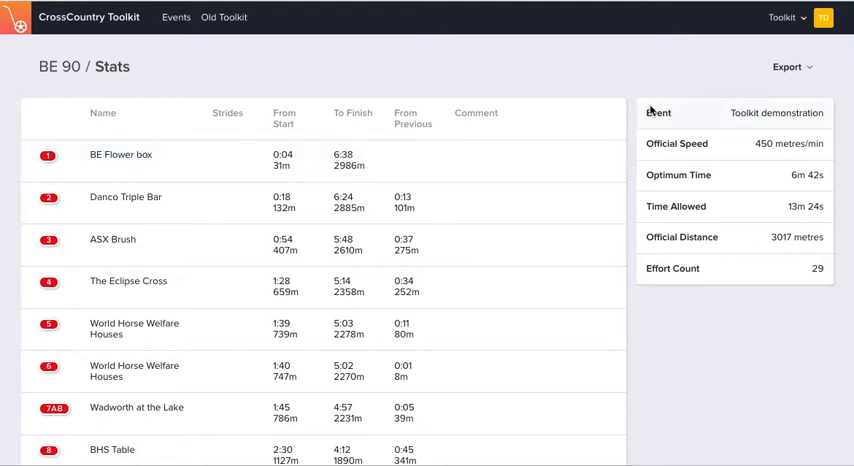
click(789, 67)
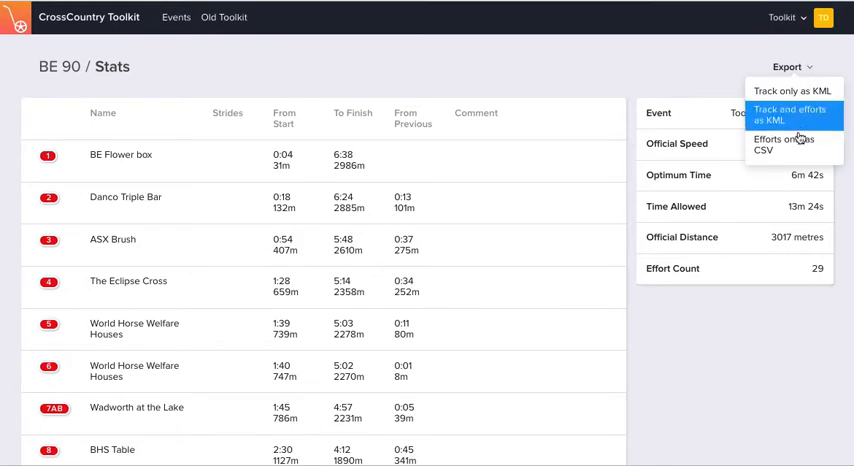
click(783, 144)
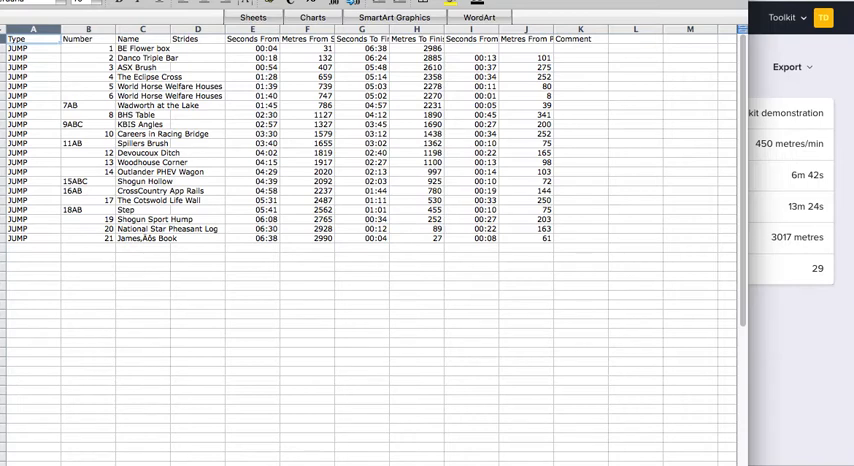
mouse_move(378, 447)
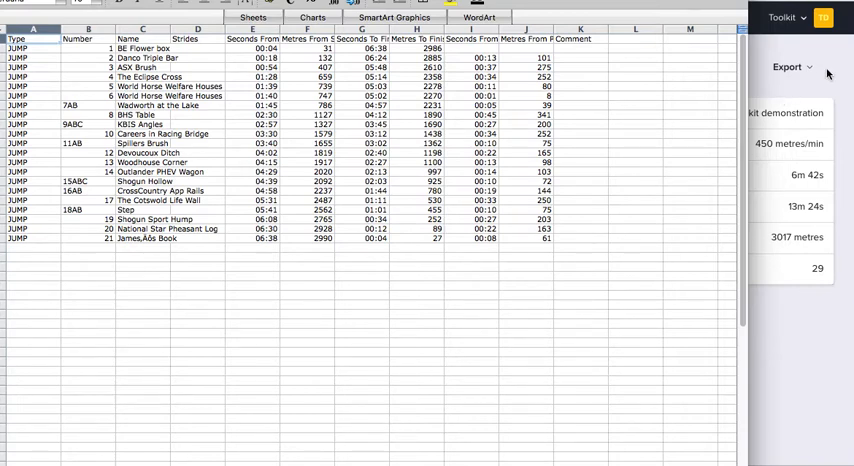
Back on the BE 90 stats page, bring up the export format list again.
click(808, 68)
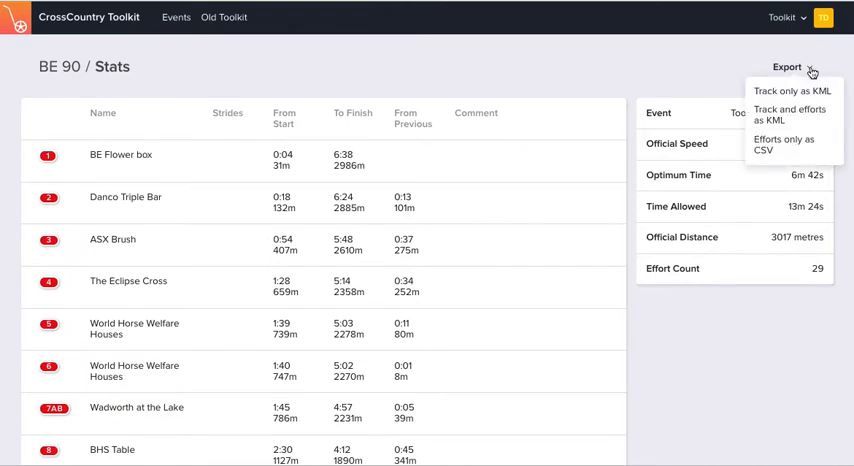